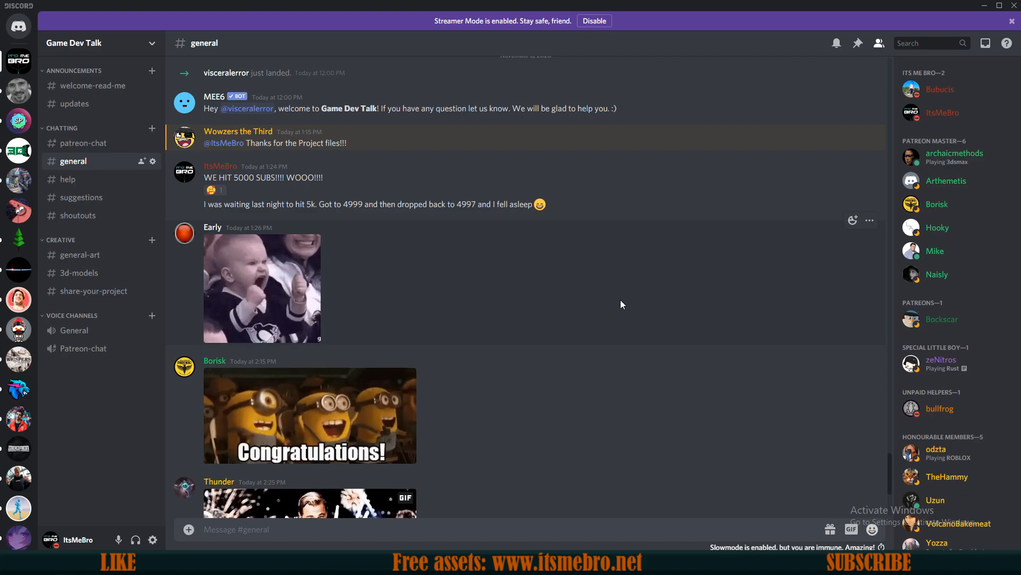
mouse_move(504, 342)
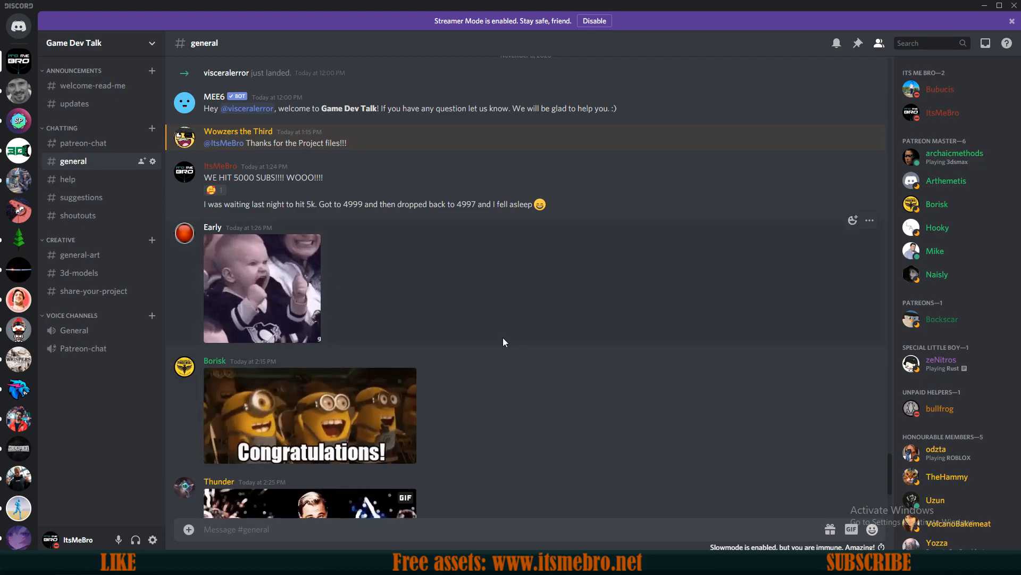
Stop Play In Editor and return to the third-person map editor
left_click(74, 104)
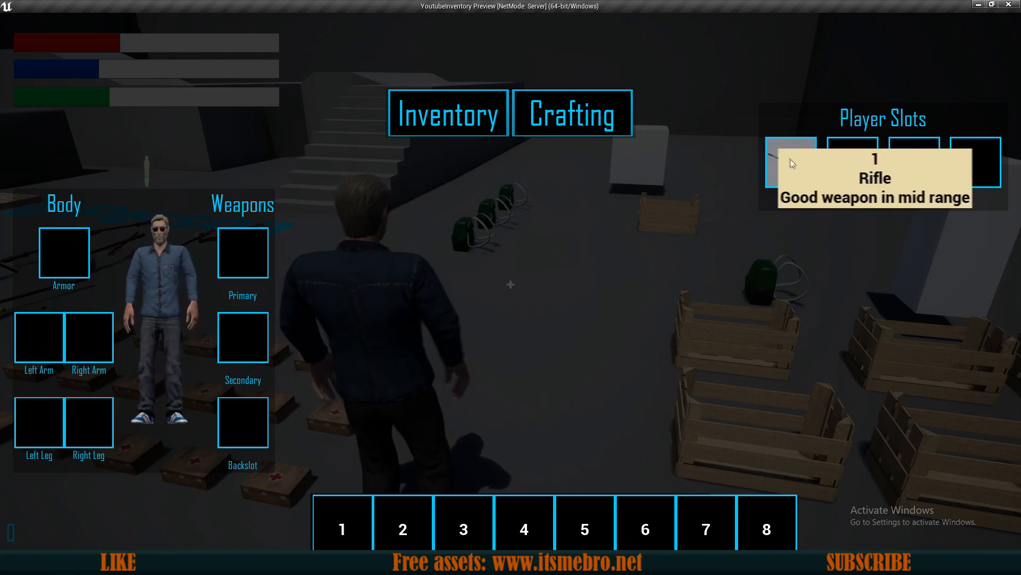
mouse_move(729, 187)
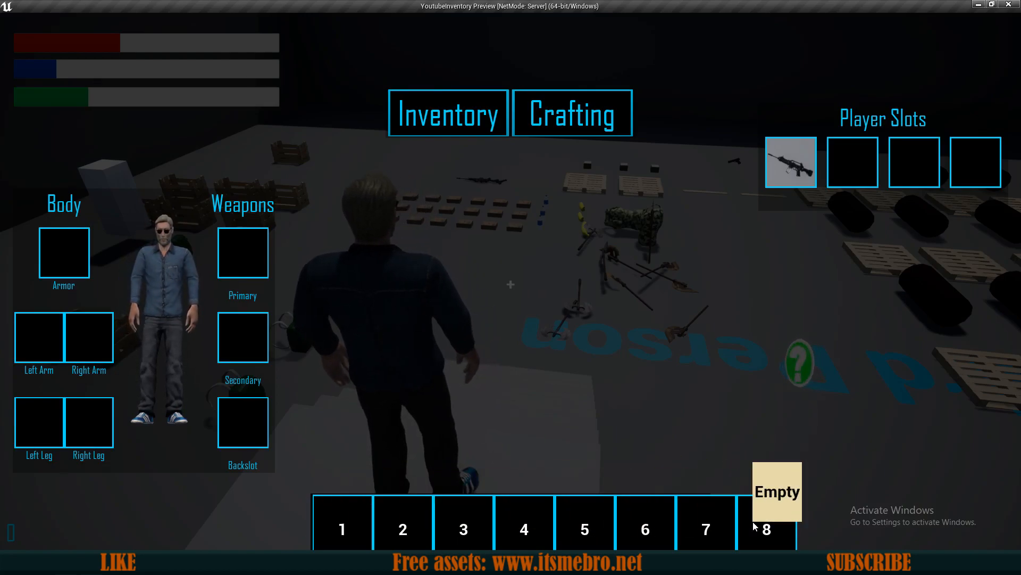
mouse_move(584, 485)
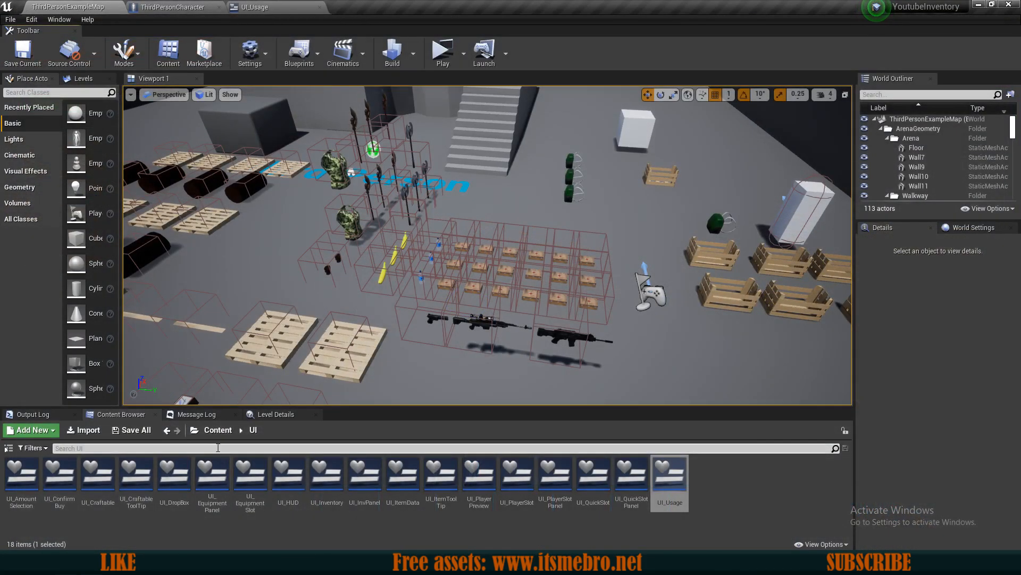
Inspect the S_Slots structure in Inventory > Structures, then view UI_Usage's Event Graph
left_click(232, 430)
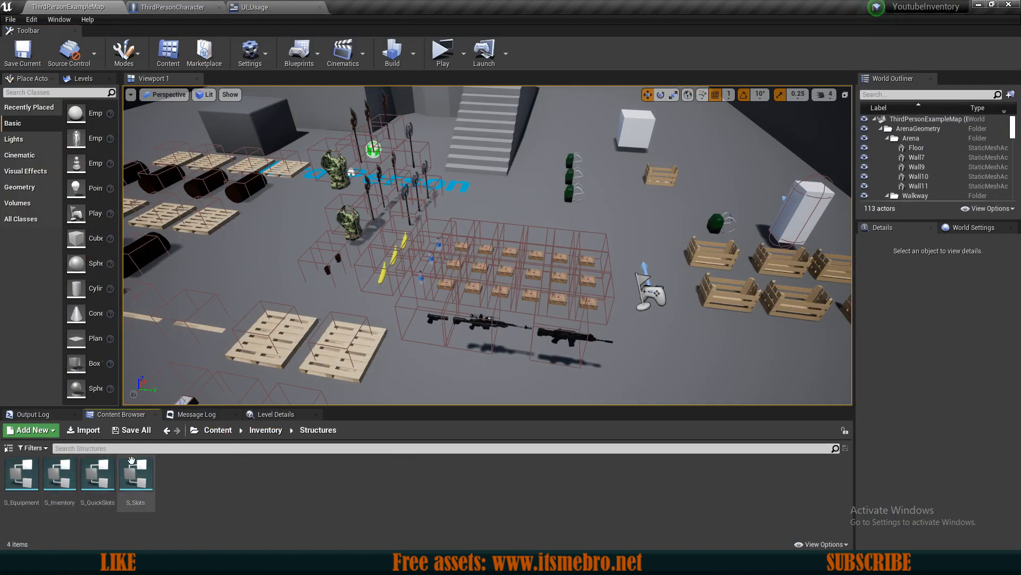
double_click(97, 472)
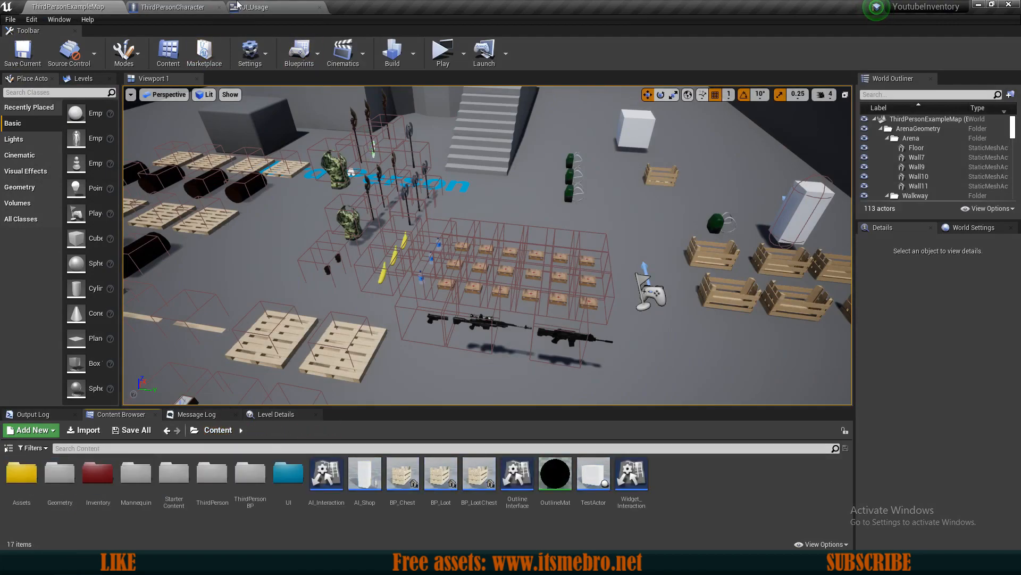
left_click(254, 7)
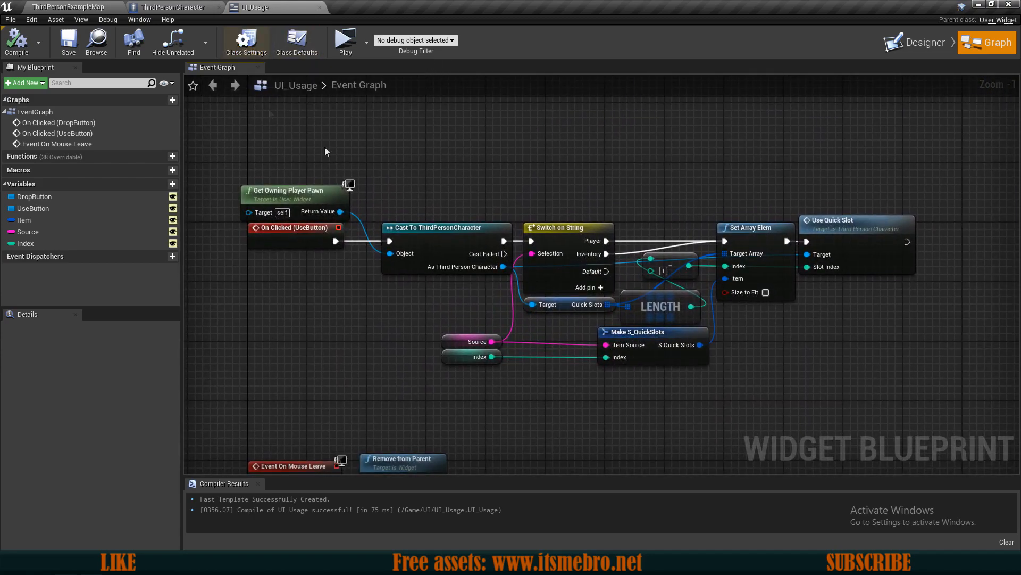
Check ThirdPersonCharacter's nine QuickSlots defaults, then open the Use Quick Slot function graph
left_click(175, 7)
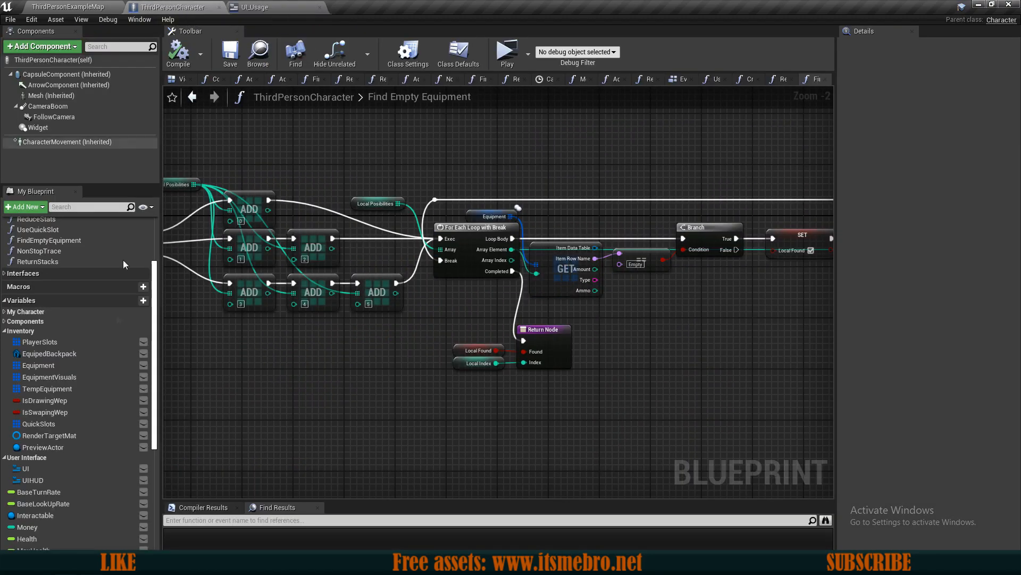
left_click(37, 423)
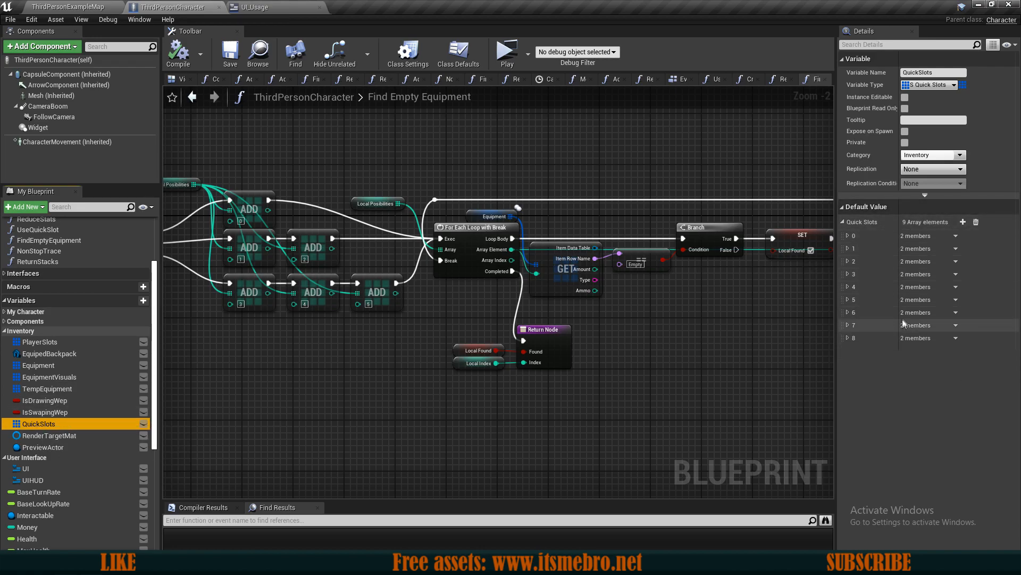
mouse_move(865, 331)
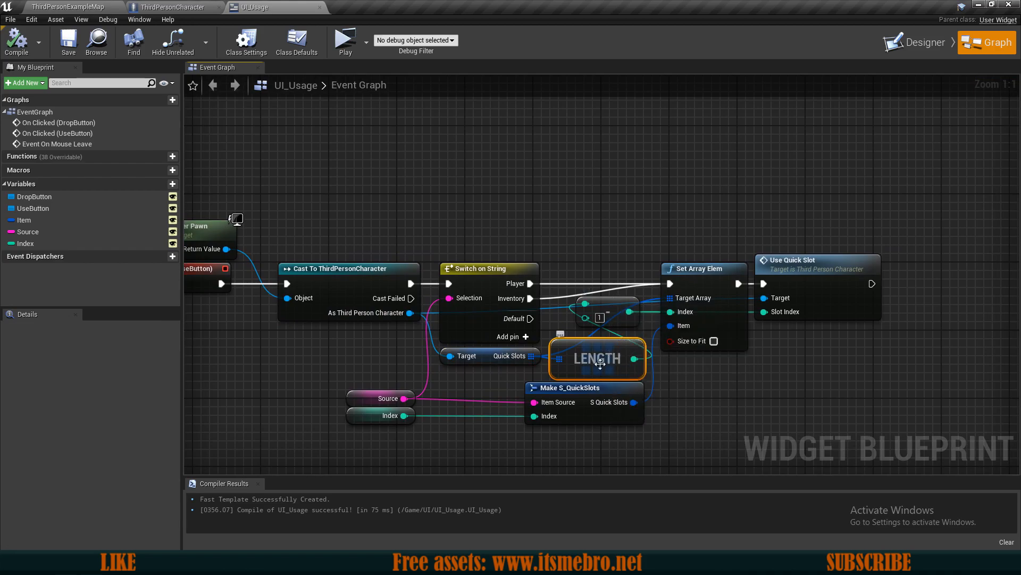
left_click(173, 7)
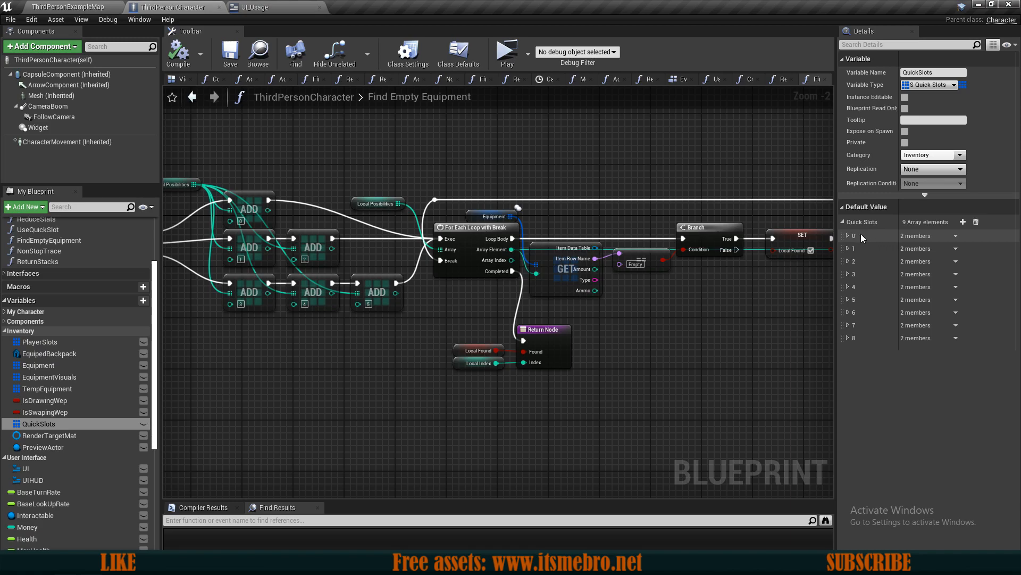
left_click(253, 7)
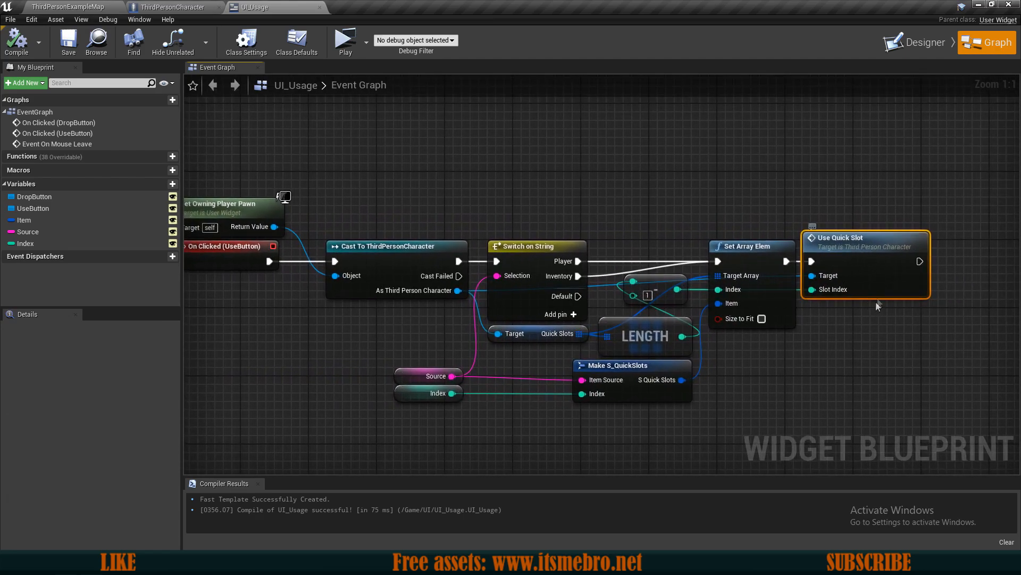
left_click(173, 6)
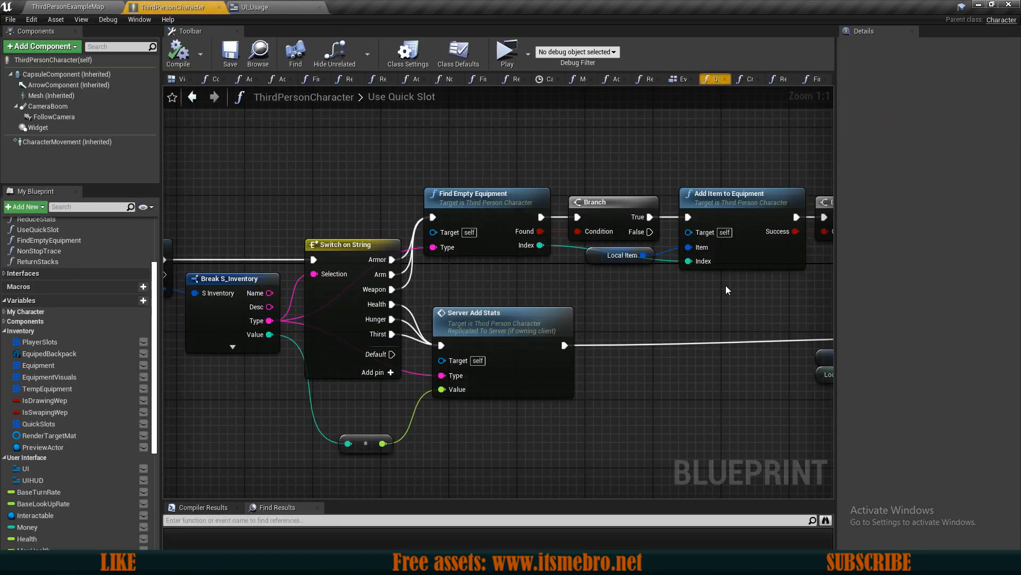
scroll("down", 3)
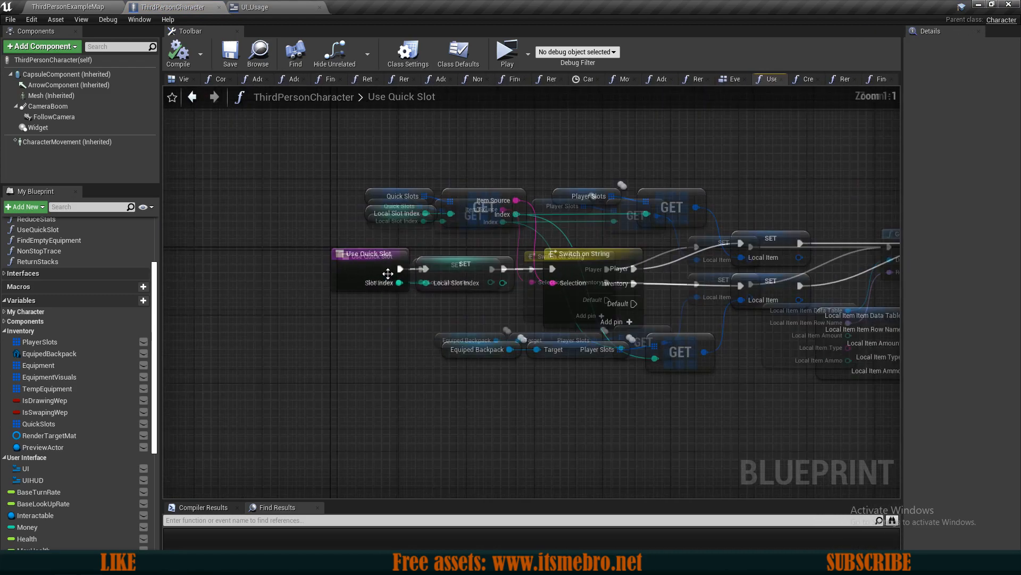
left_click(354, 256)
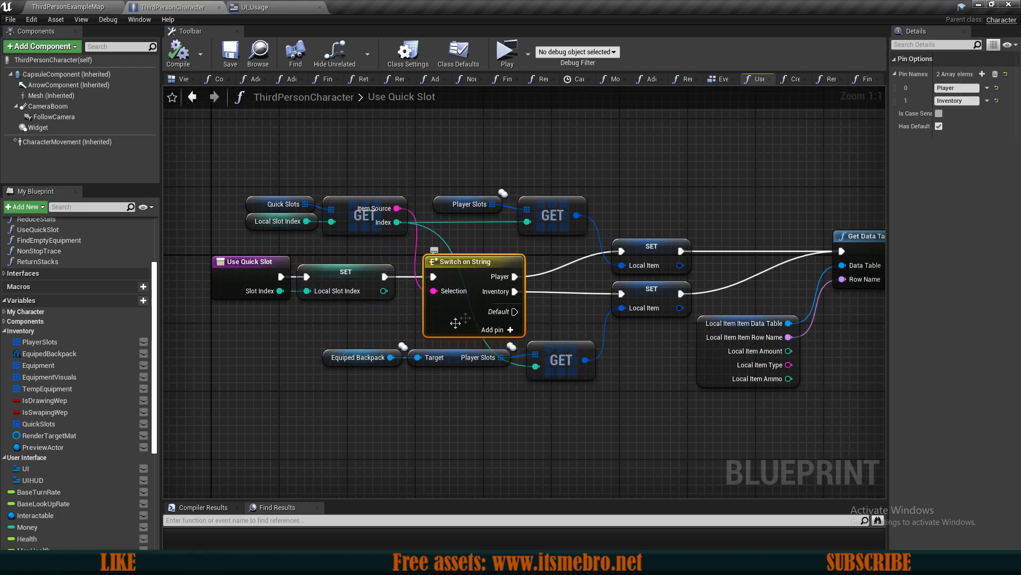
left_click(365, 214)
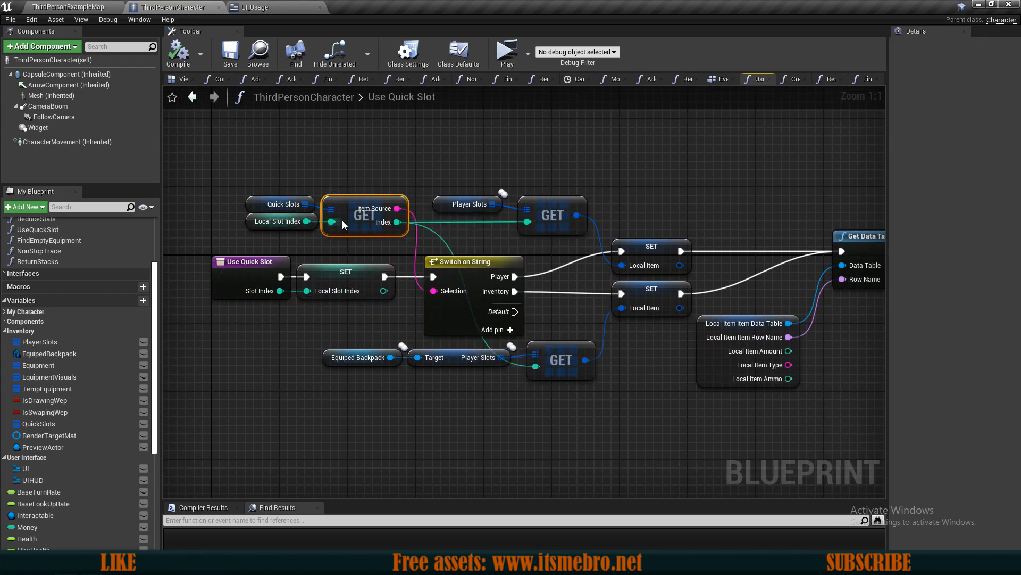
mouse_move(347, 221)
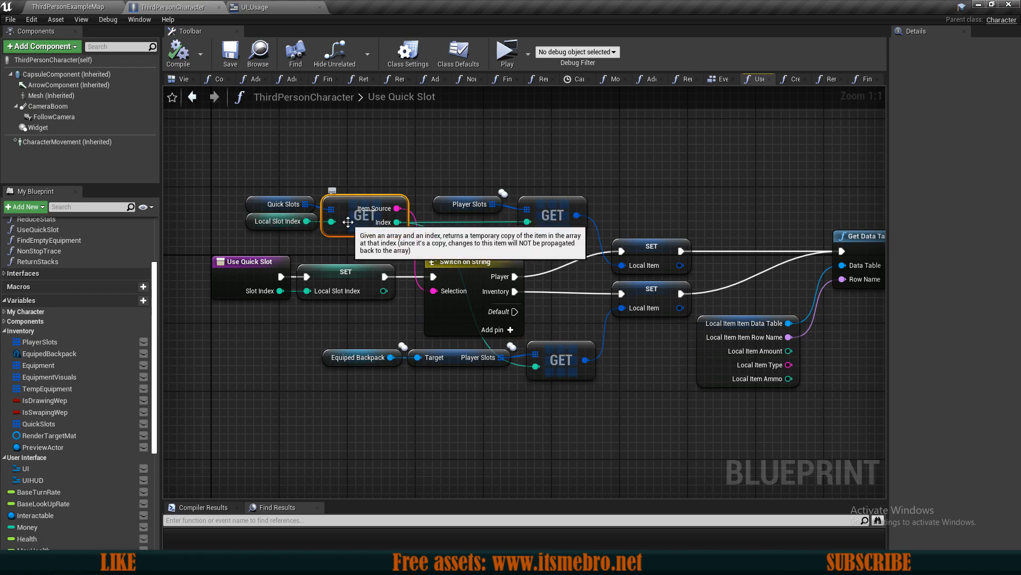
mouse_move(354, 232)
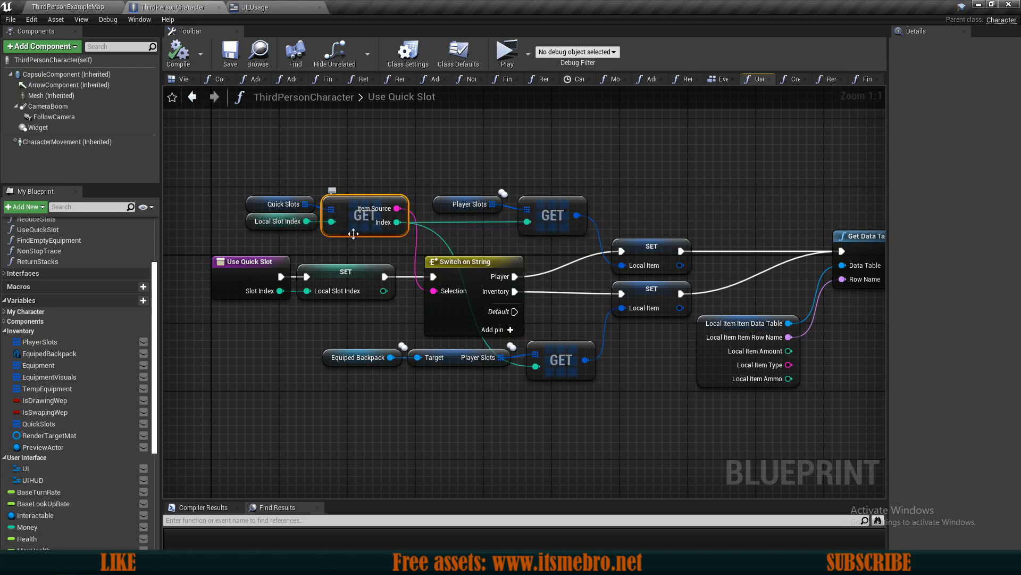
mouse_move(241, 176)
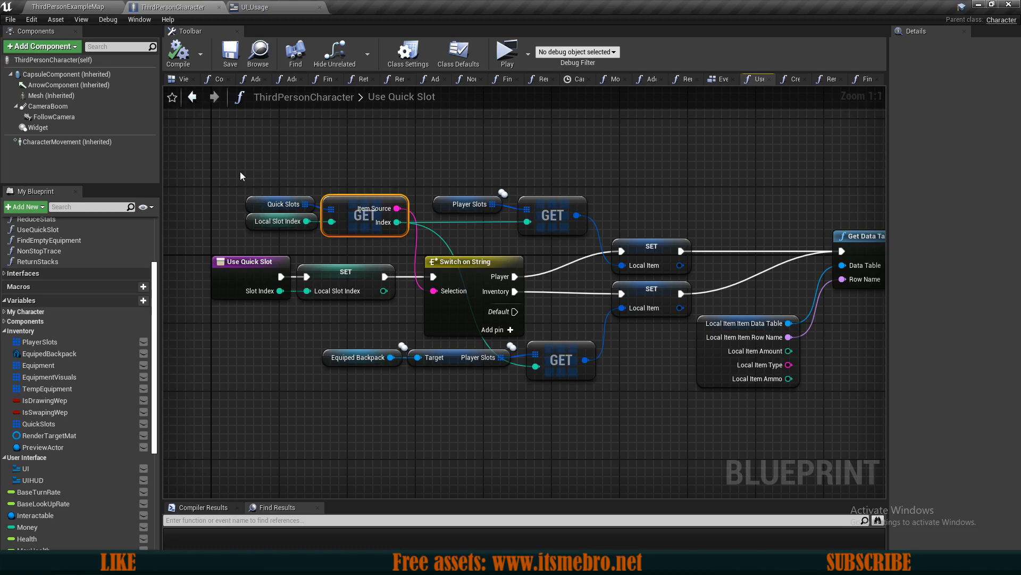
left_click(463, 261)
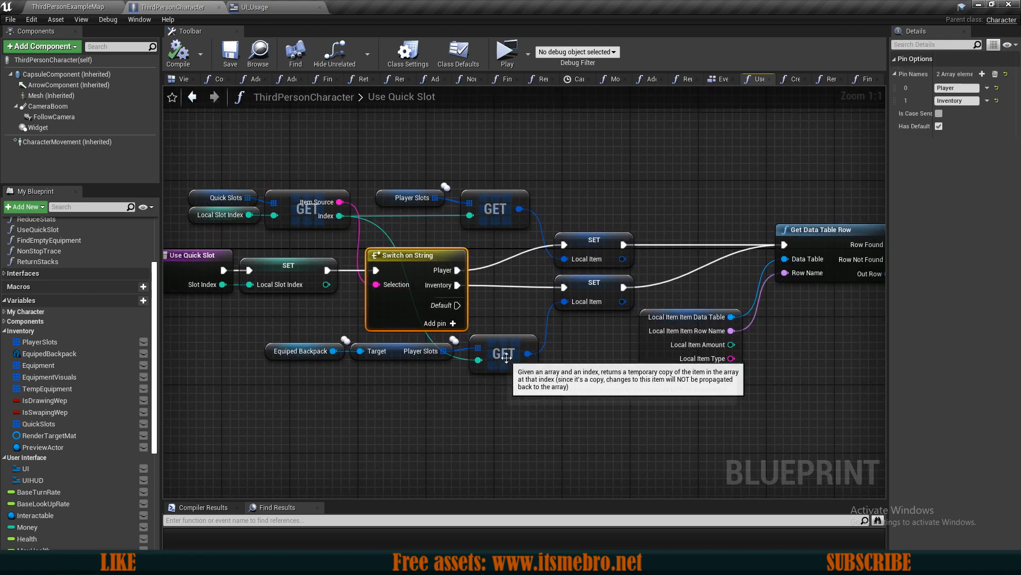
left_click(592, 292)
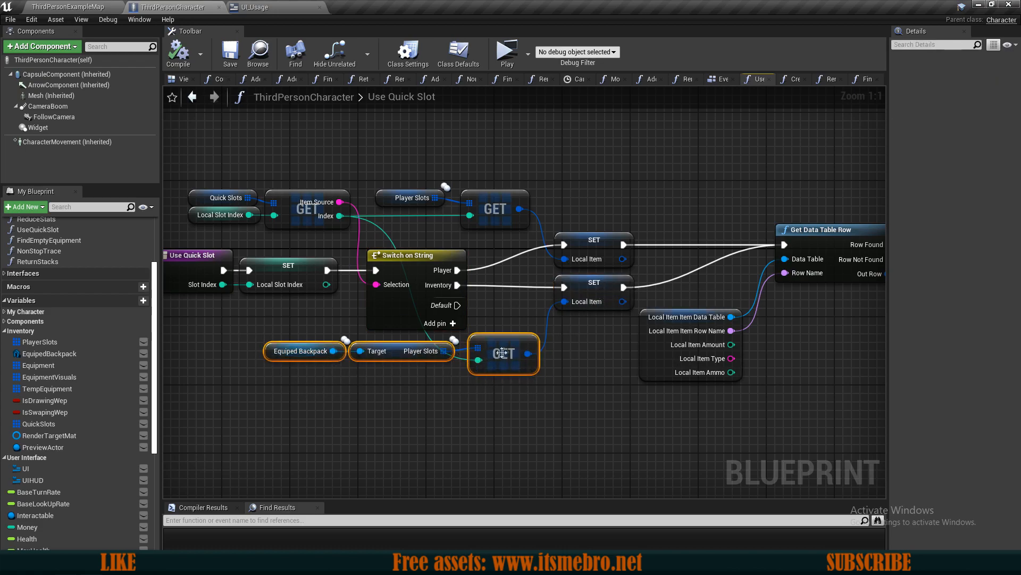
mouse_move(503, 207)
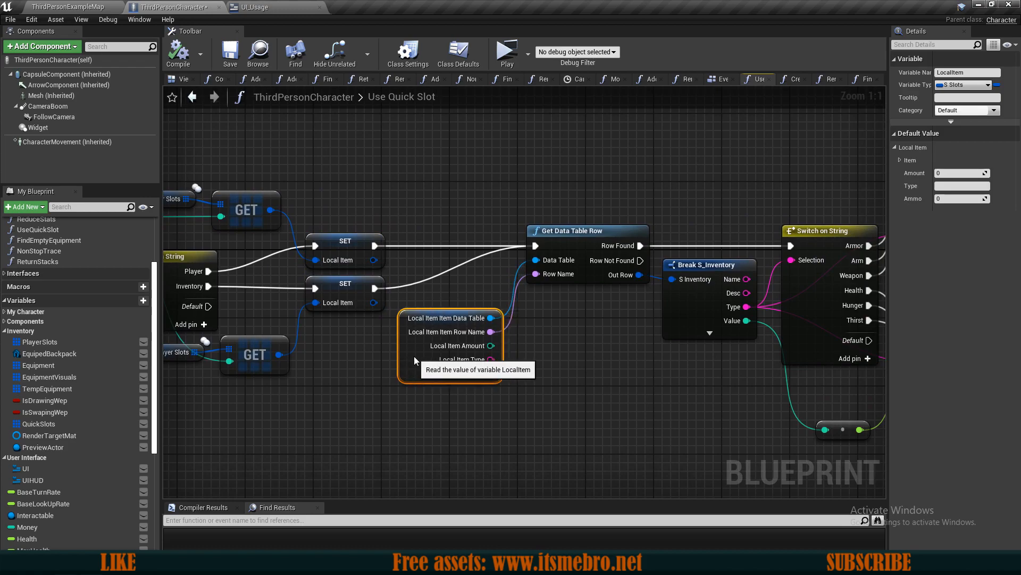
left_click(345, 240)
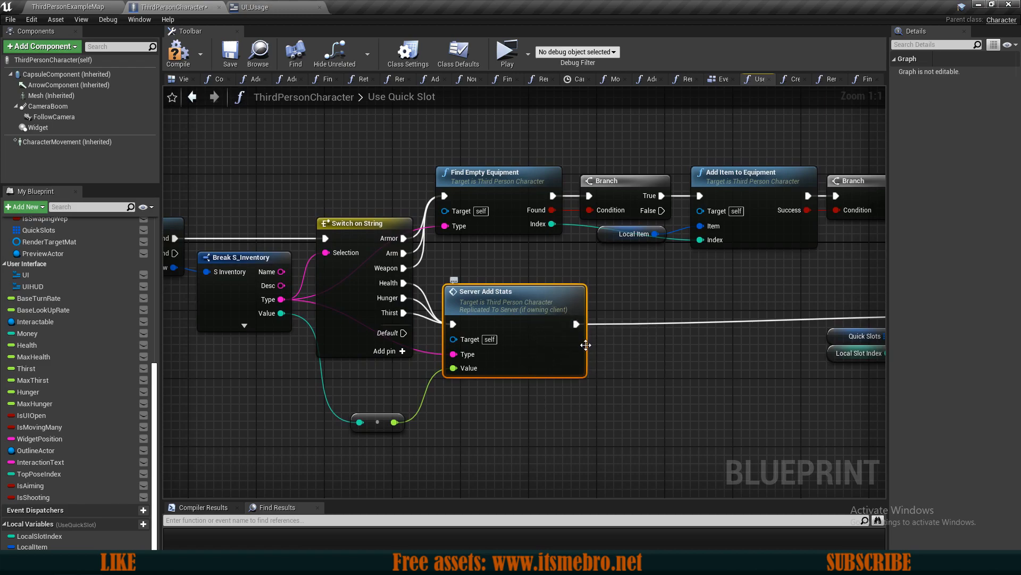
left_click_drag(587, 345, 575, 392)
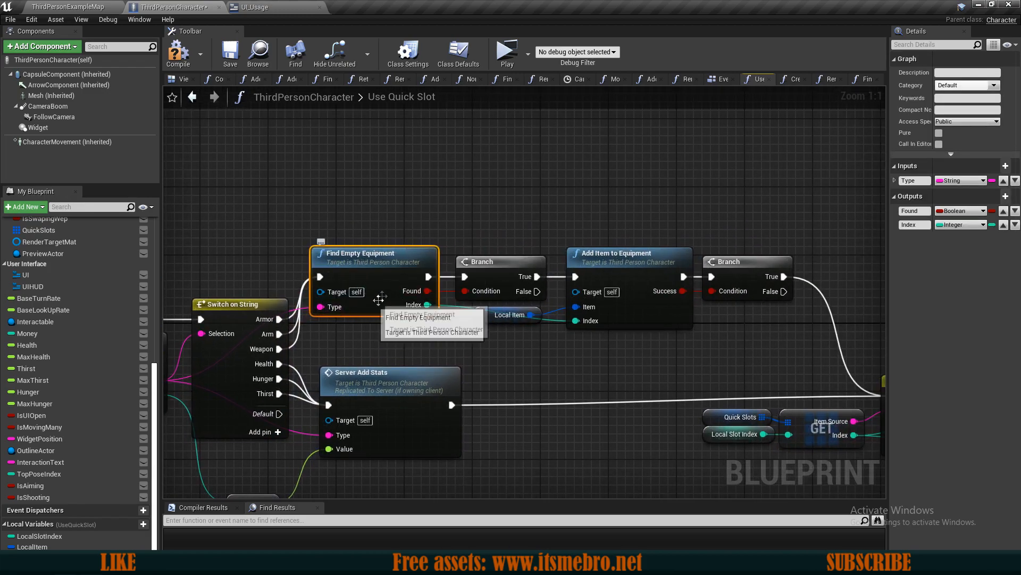
mouse_move(519, 343)
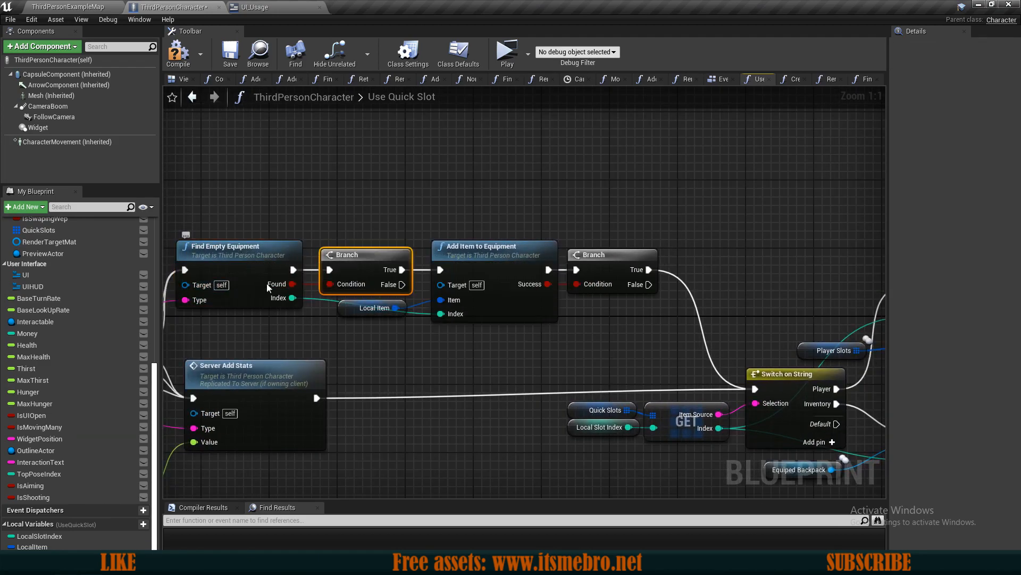
left_click(494, 246)
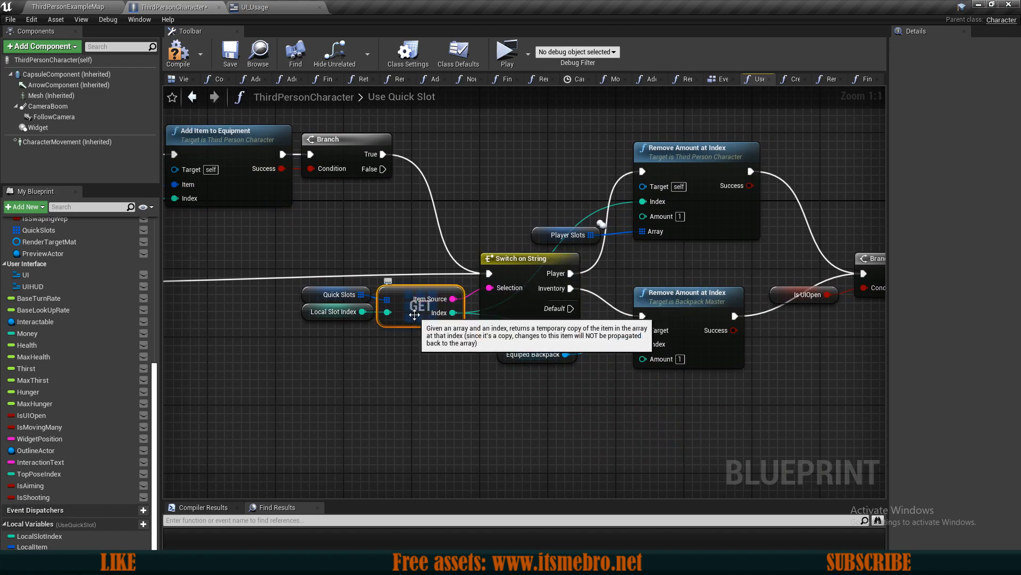
mouse_move(517, 305)
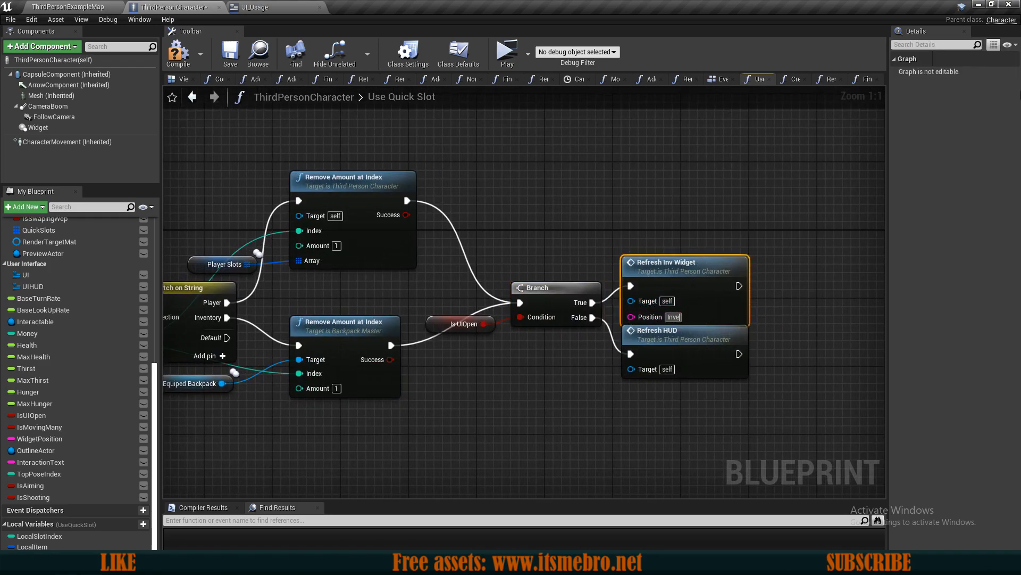
type("Inventory")
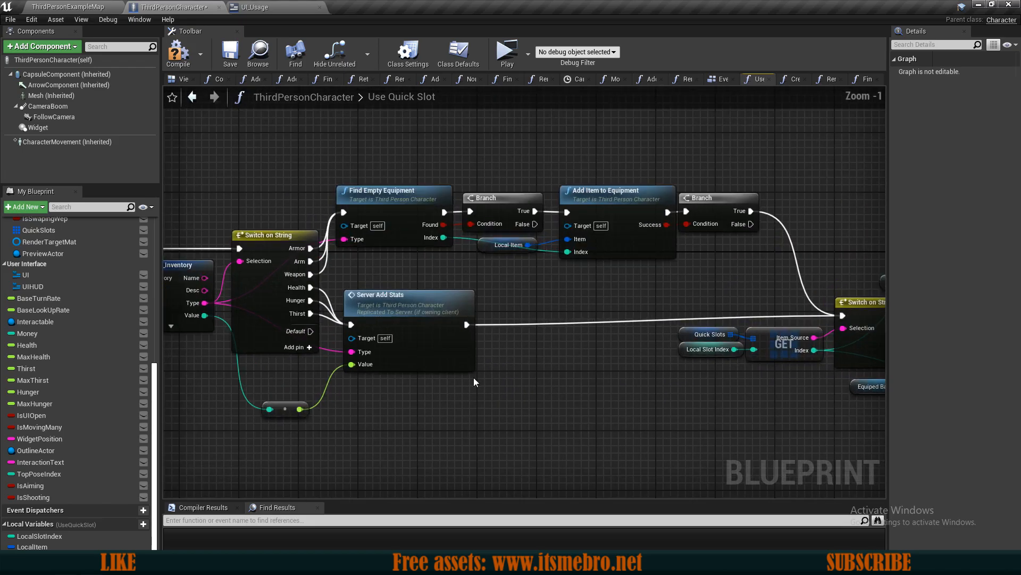
Add a Rifle case to Use Quick Slot's Switch on String node
scroll("down", 3)
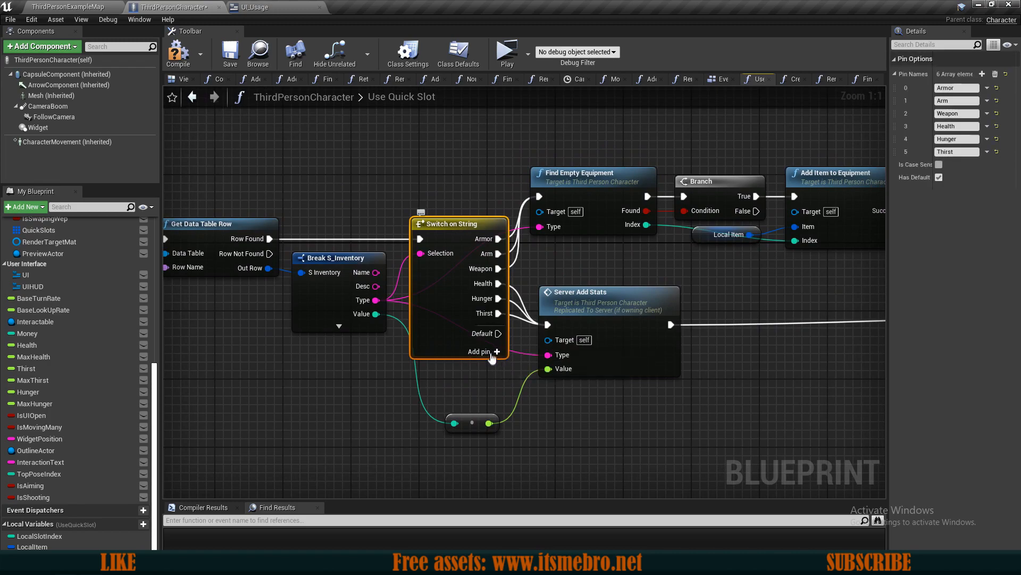
left_click(481, 351)
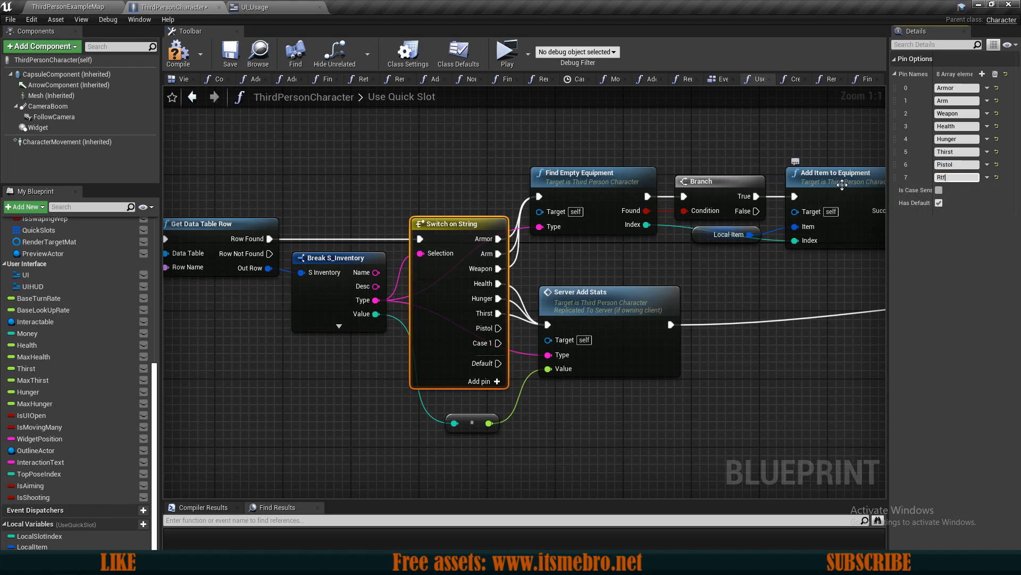
type("Rifle")
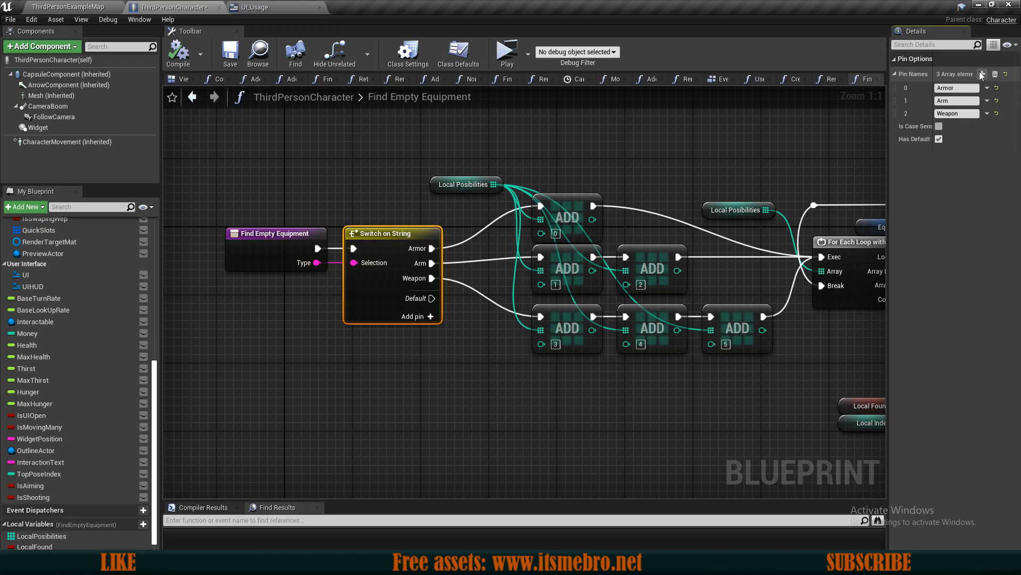
Add Pistol and Rifle pins to Find Empty Equipment's Switch on String
left_click(982, 73)
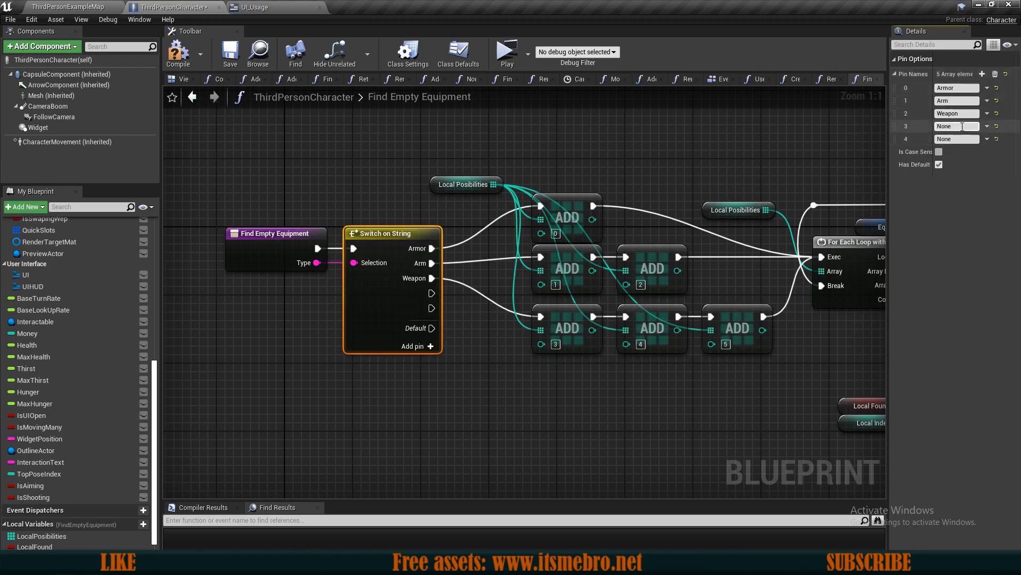
type("Pistol")
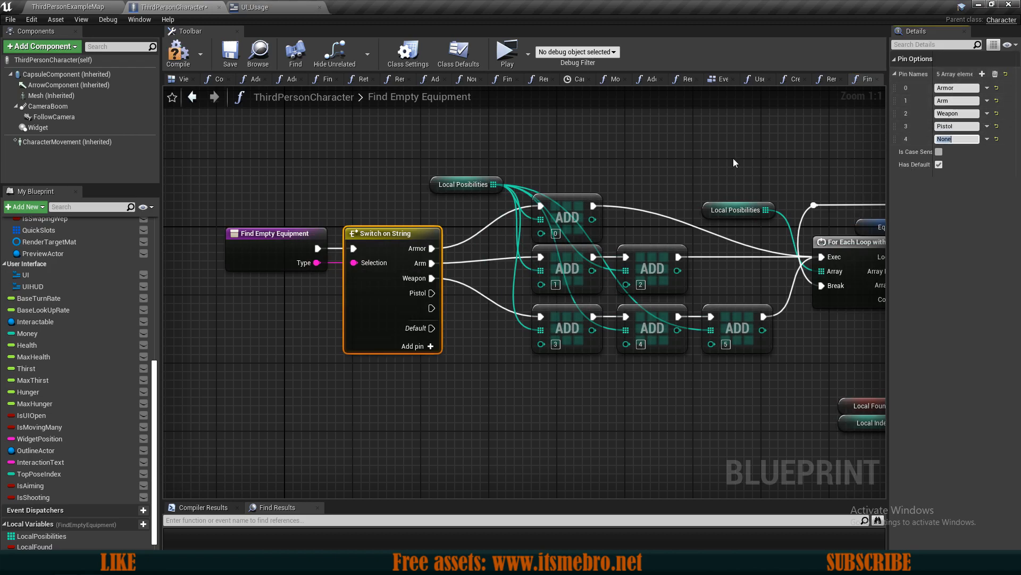
type("Rifle")
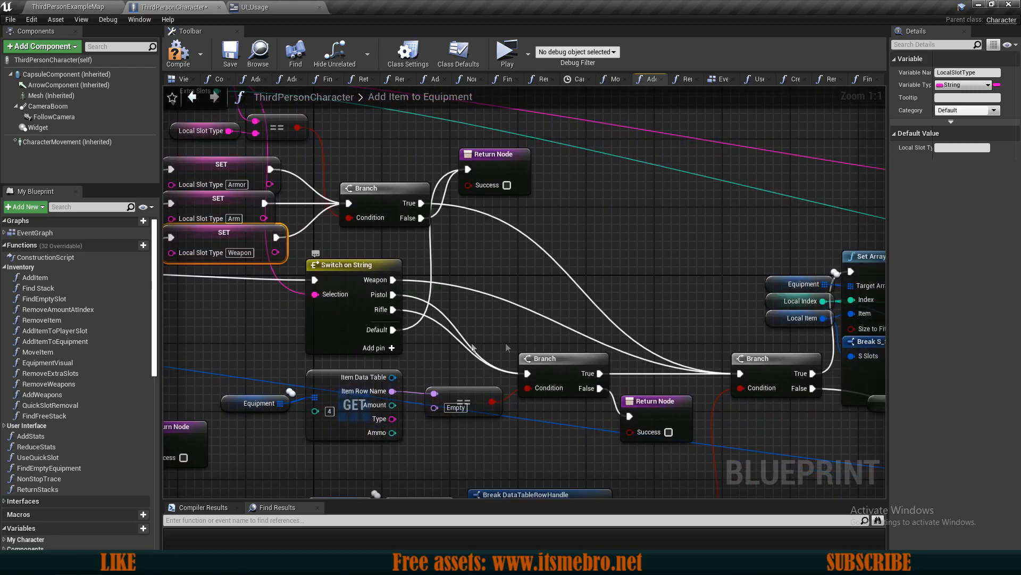
scroll("down", 3)
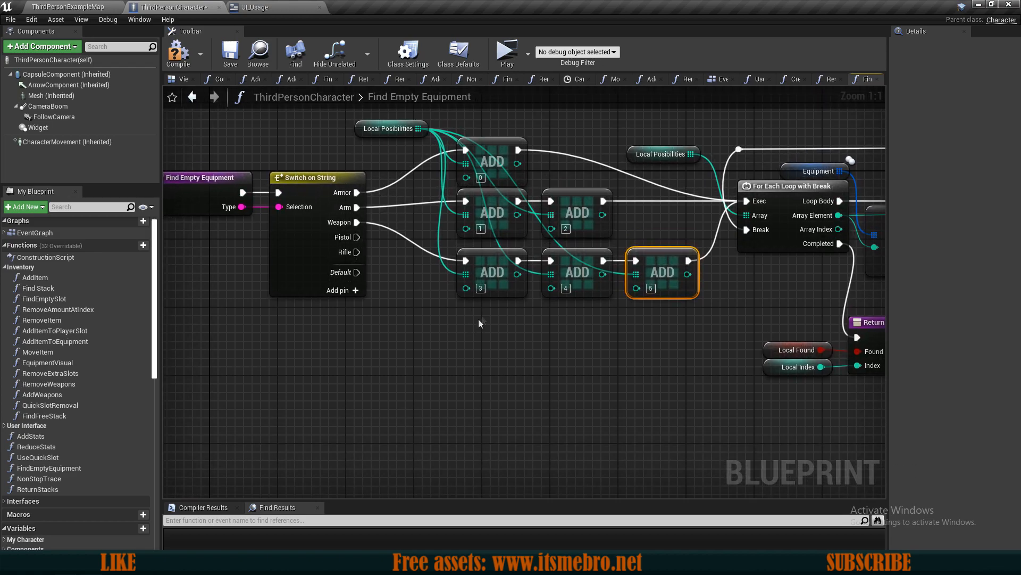
Place a new ADD node for the Pistol and Rifle cases and select the post-branch nodes
left_click_drag(661, 273, 508, 329)
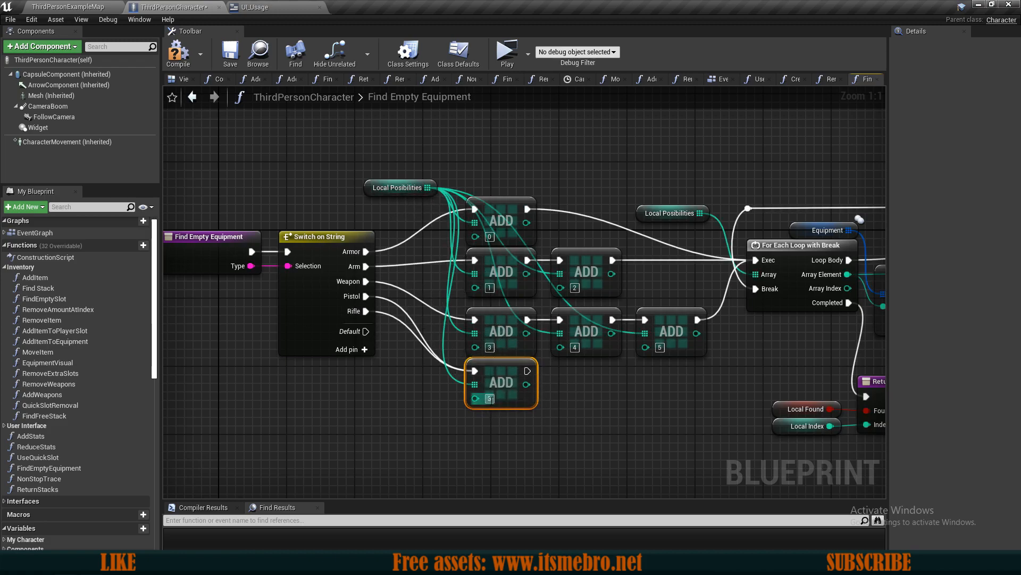
mouse_move(500, 382)
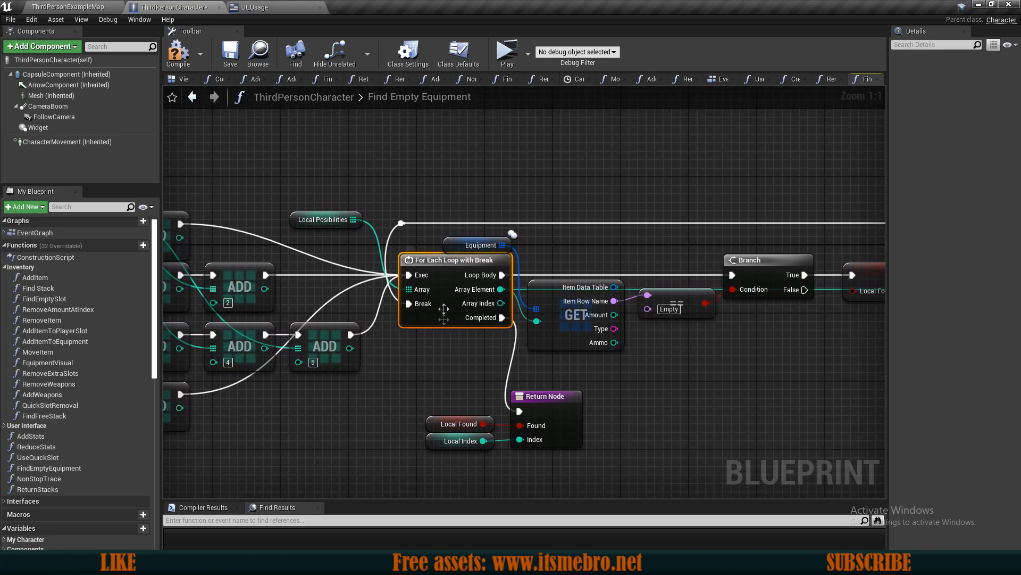
left_click(479, 236)
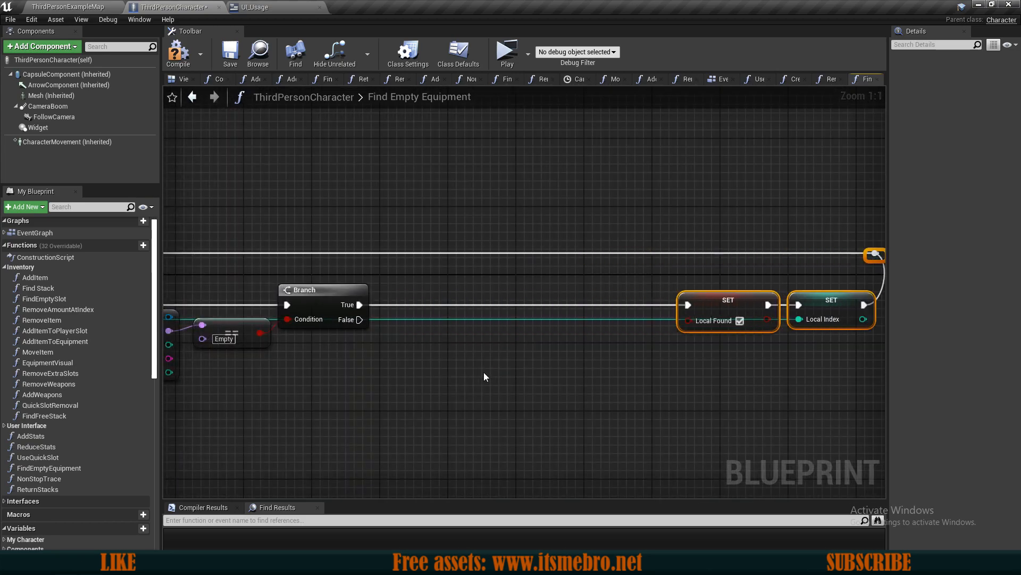
Add a Switch on String with Rifle and Pistol cases after the Branch's True output
scroll("down", 3)
type("switch")
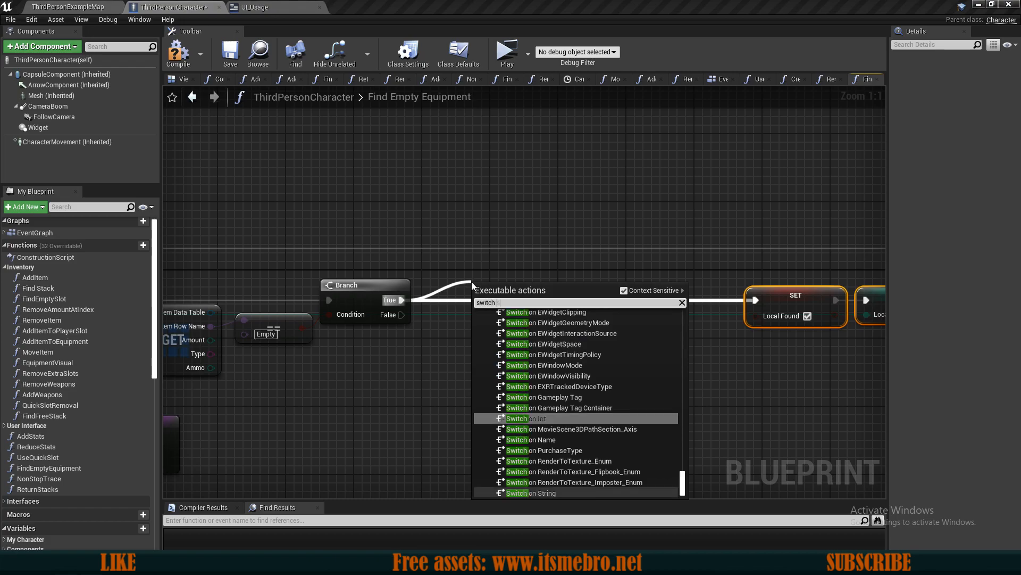
left_click(532, 492)
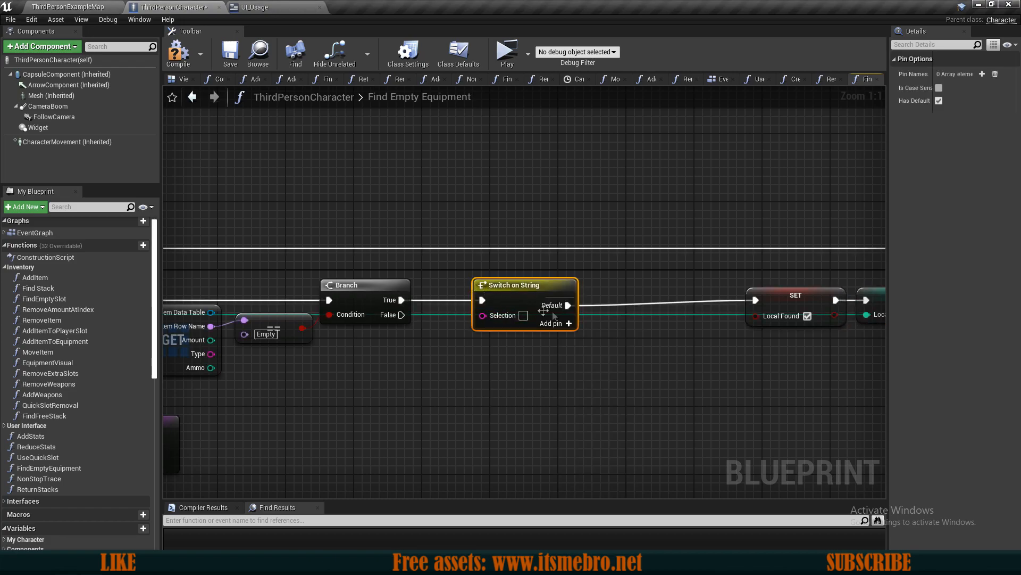
left_click(569, 323)
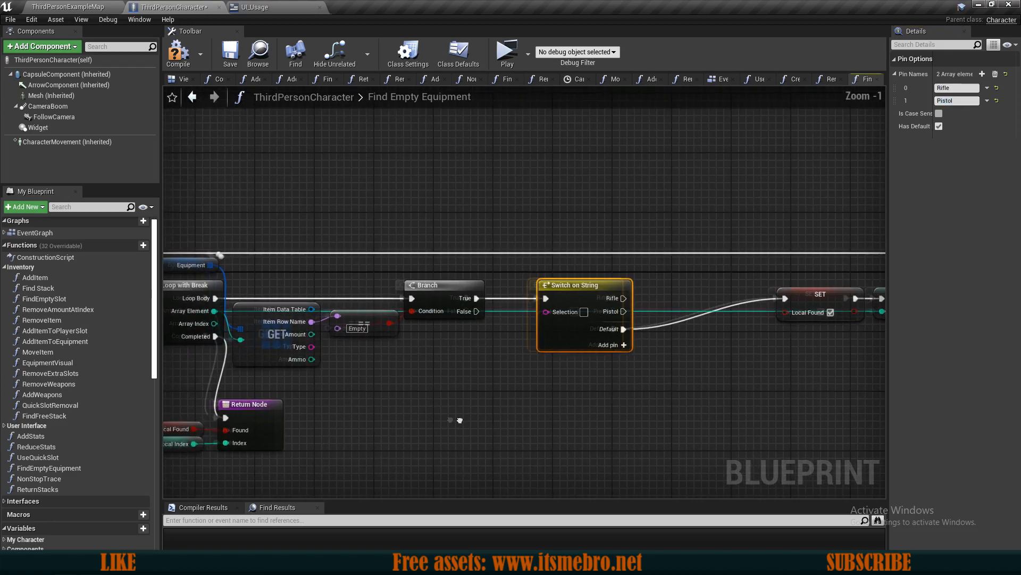
scroll("down", 3)
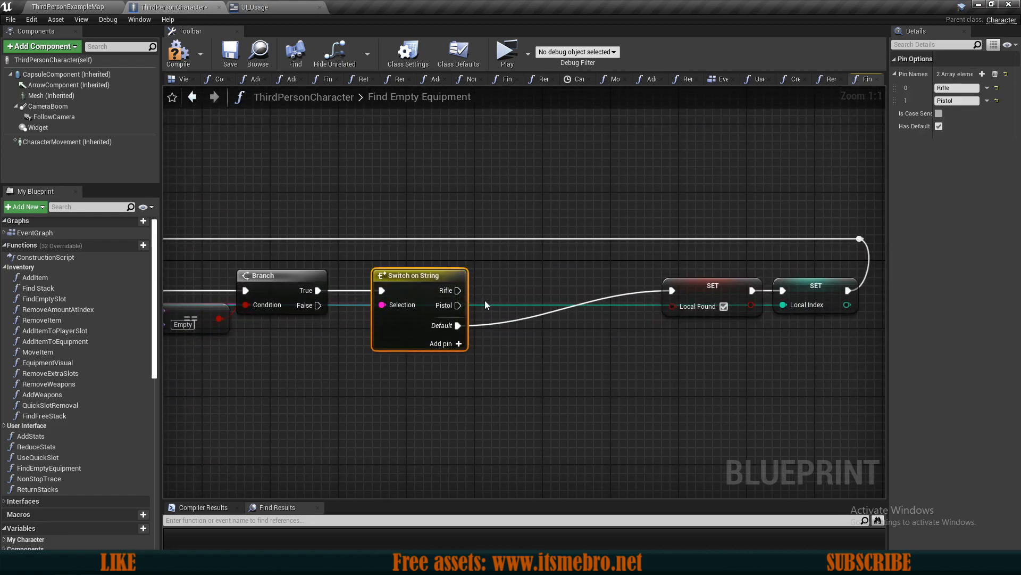
mouse_move(459, 290)
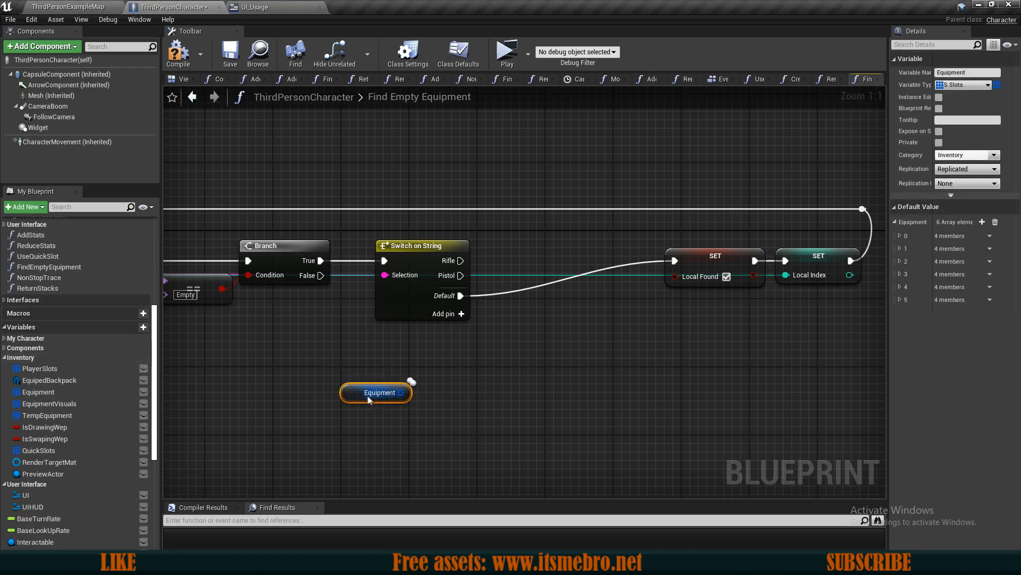
Get Equipment index 4, split its struct, and branch on Item Row Name equal to Empty
left_click_drag(376, 392, 358, 366)
type("get")
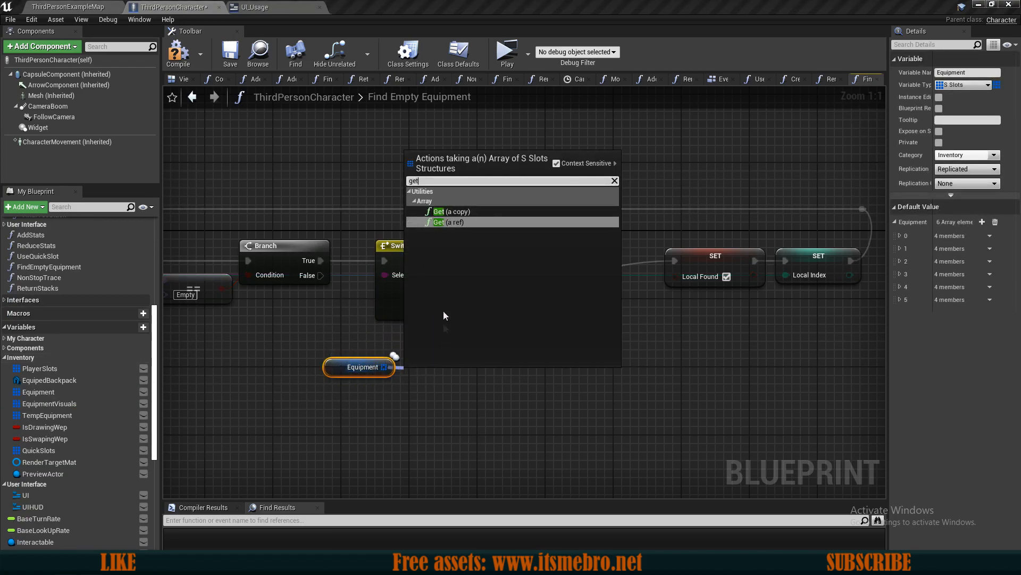
left_click(451, 211)
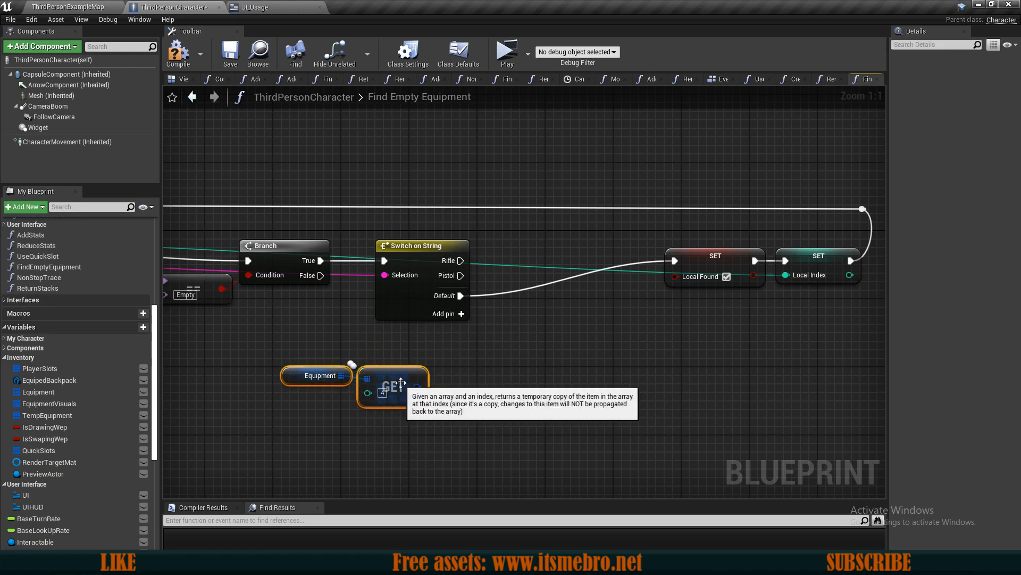
right_click(397, 384)
type("4")
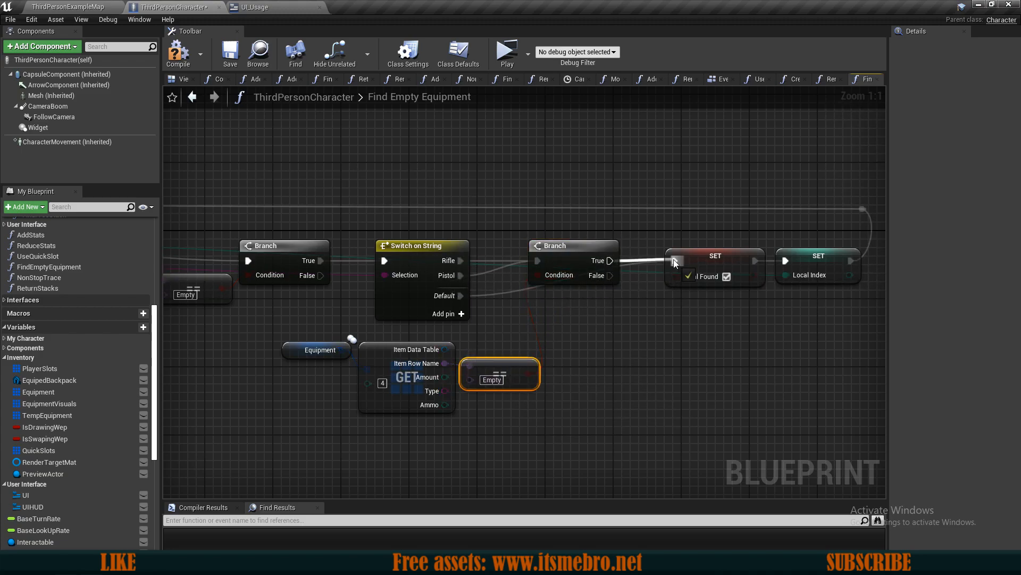
left_click(714, 255)
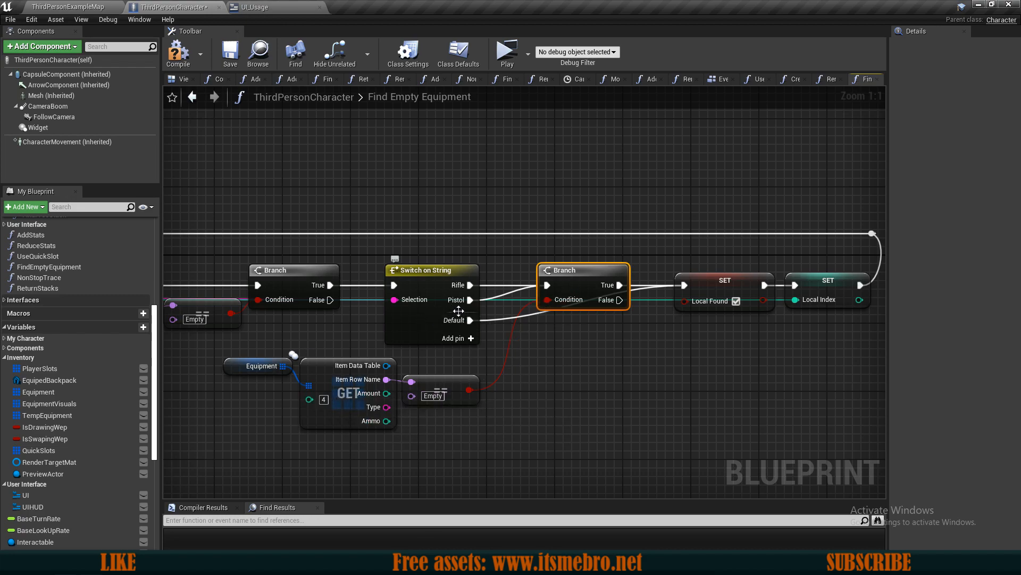
mouse_move(270, 411)
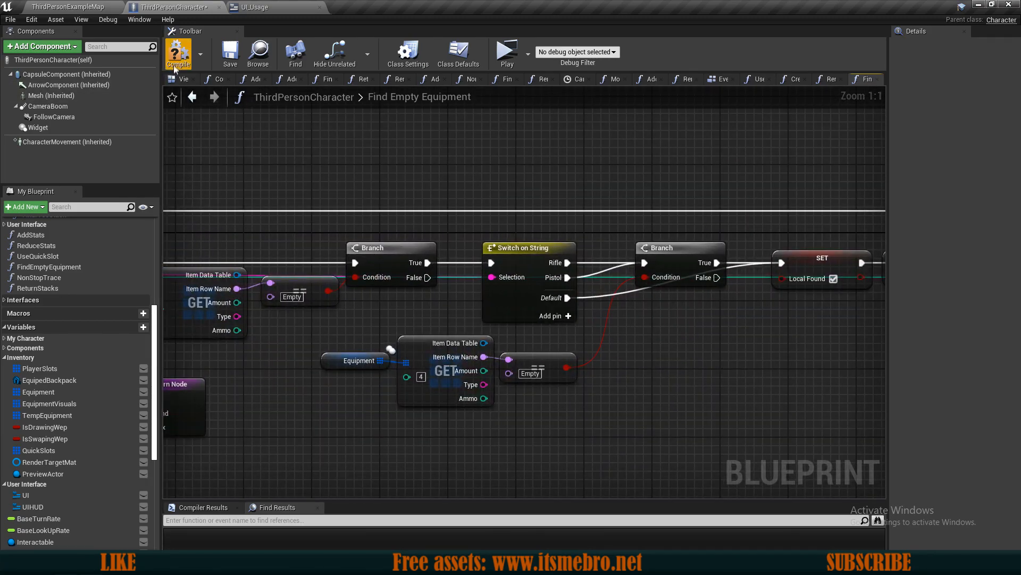
Compile, play in a maximized preview, and drag the pistol and rifle into the Inventory
left_click(256, 7)
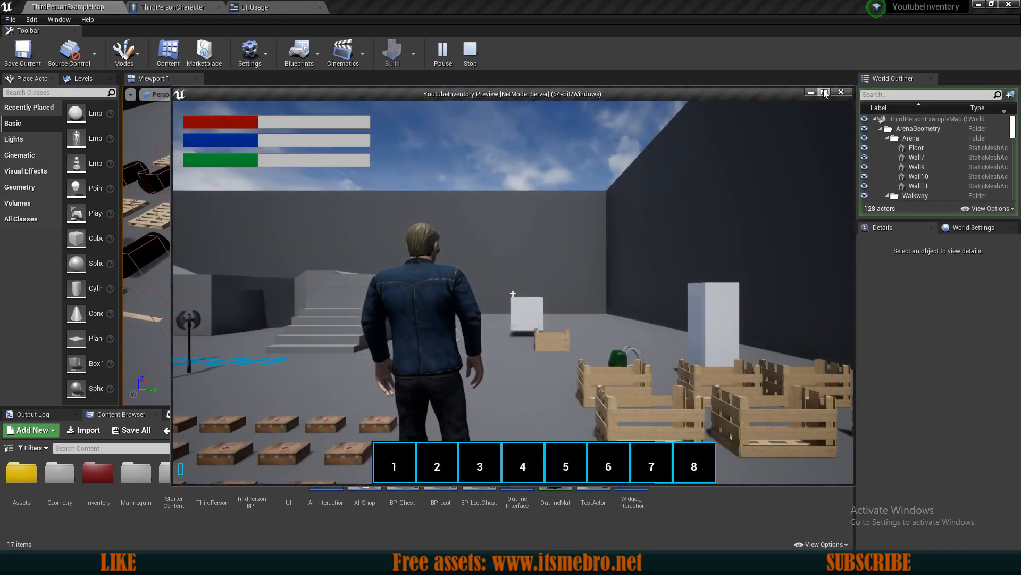
left_click(823, 92)
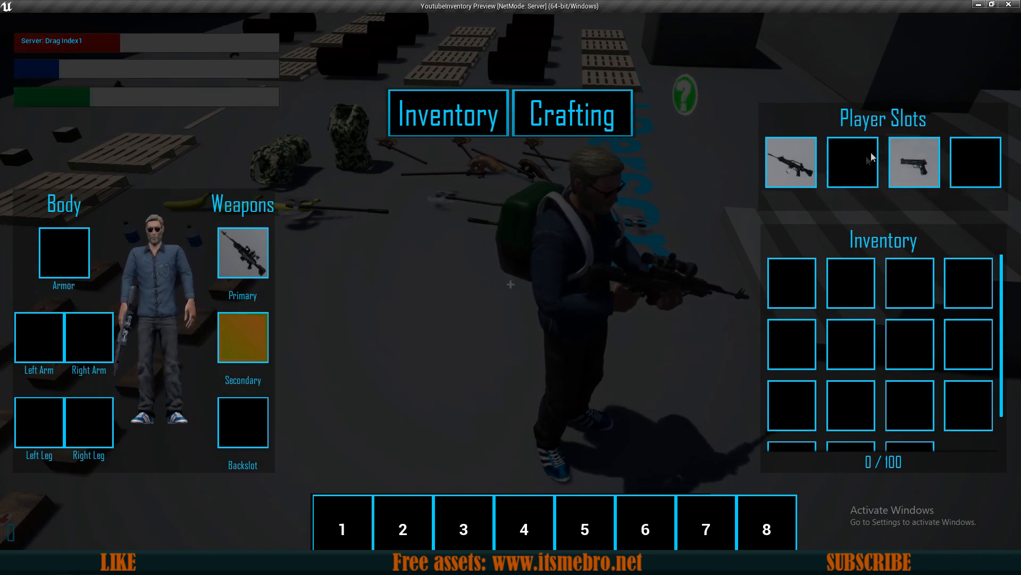
left_click_drag(852, 163, 789, 162)
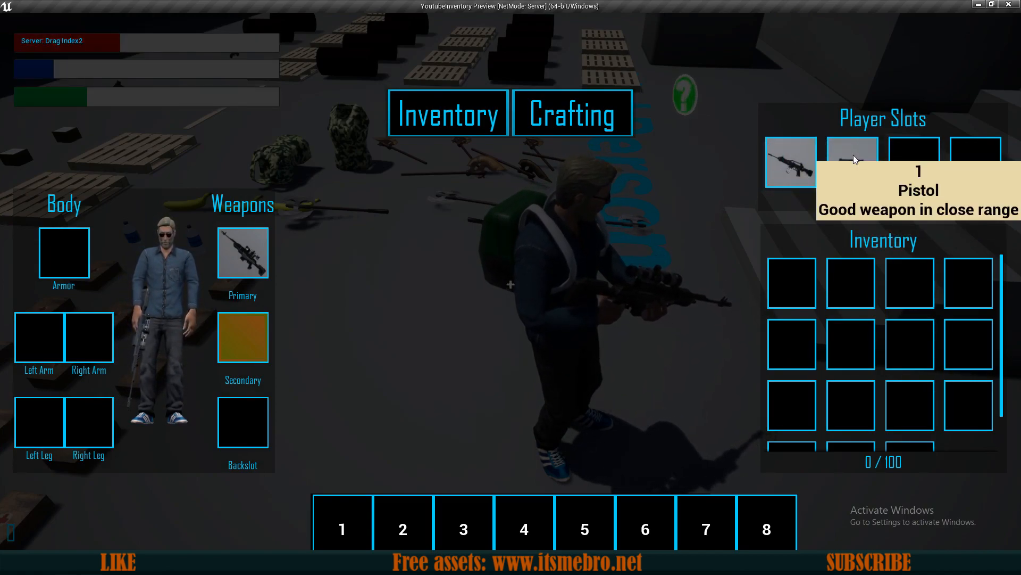
left_click_drag(851, 162, 790, 282)
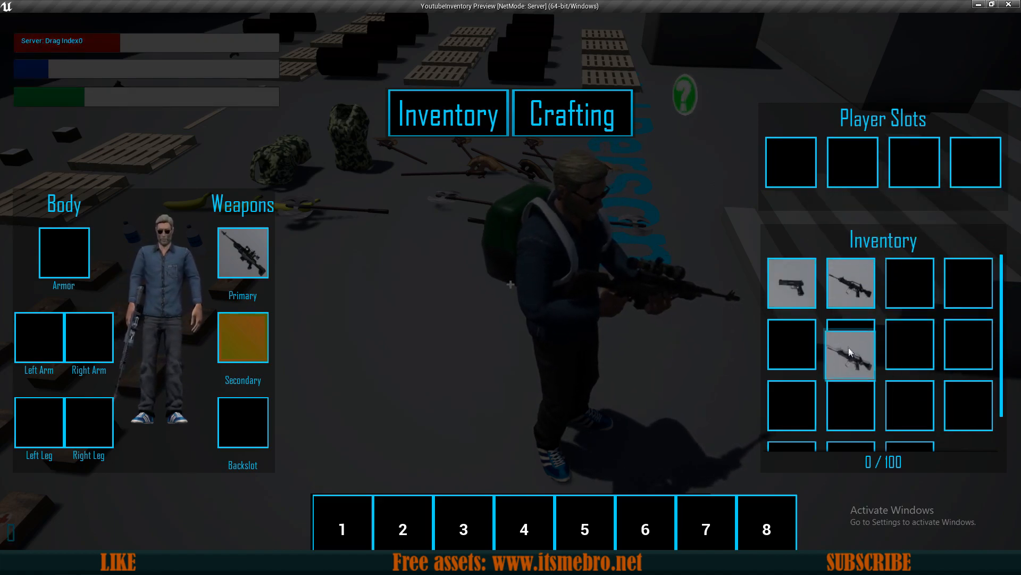
mouse_move(849, 282)
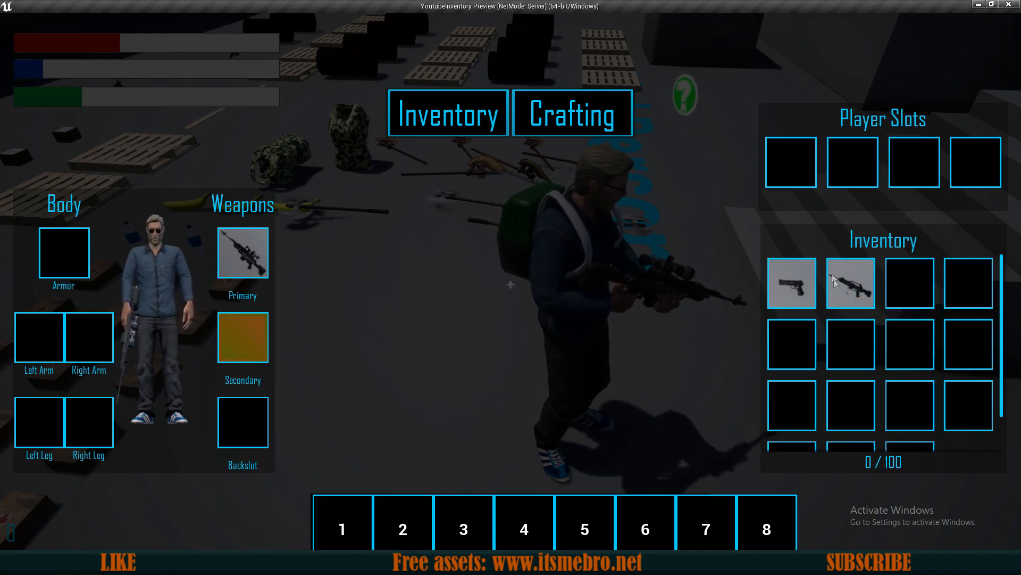
mouse_move(820, 300)
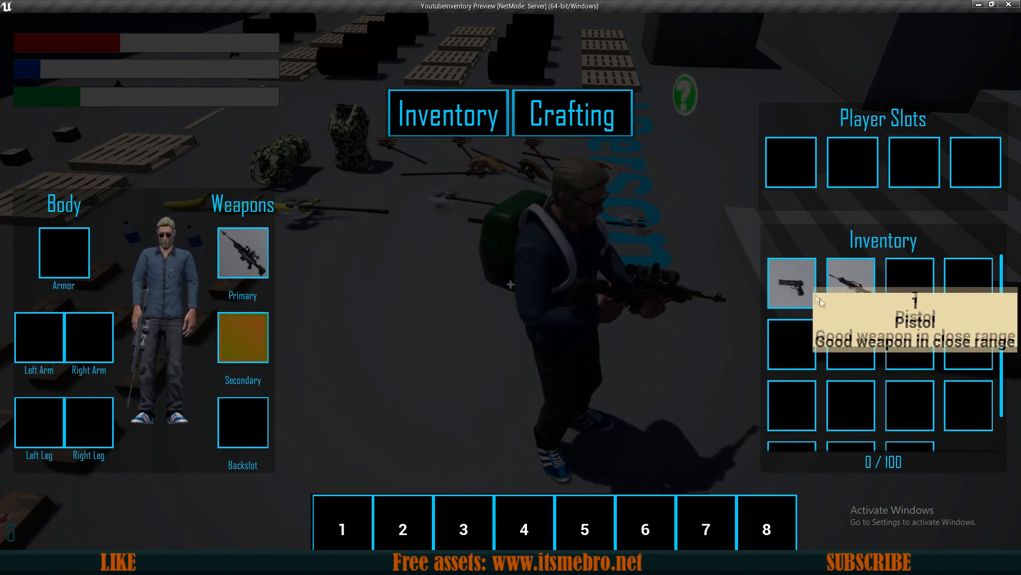